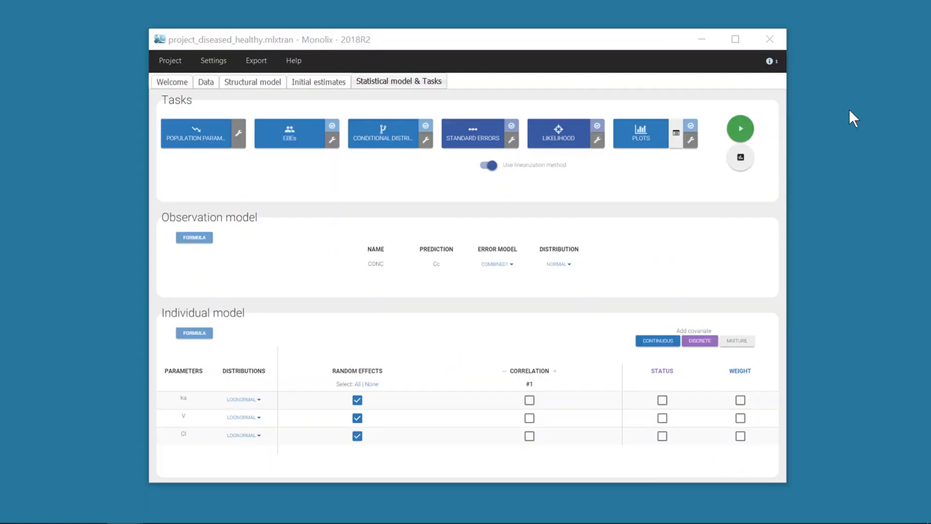
pyautogui.moveTo(866, 126)
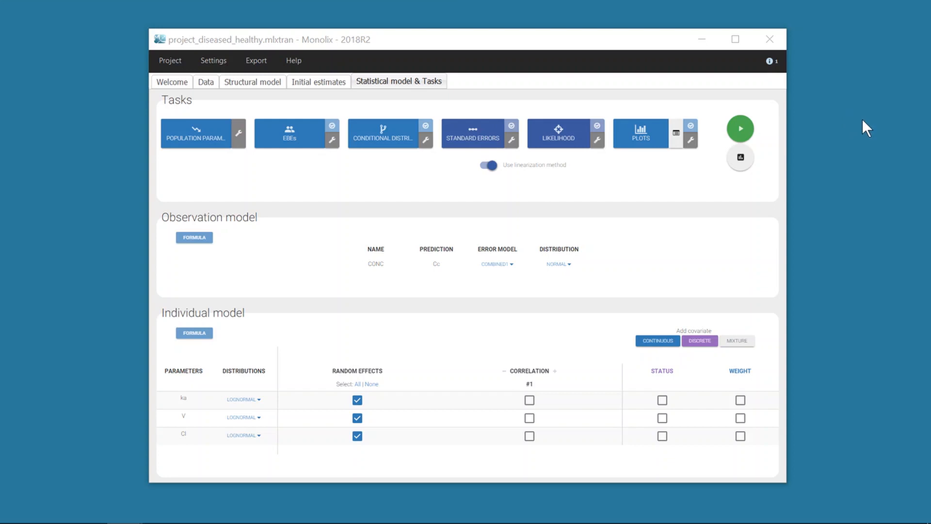
pyautogui.moveTo(206, 396)
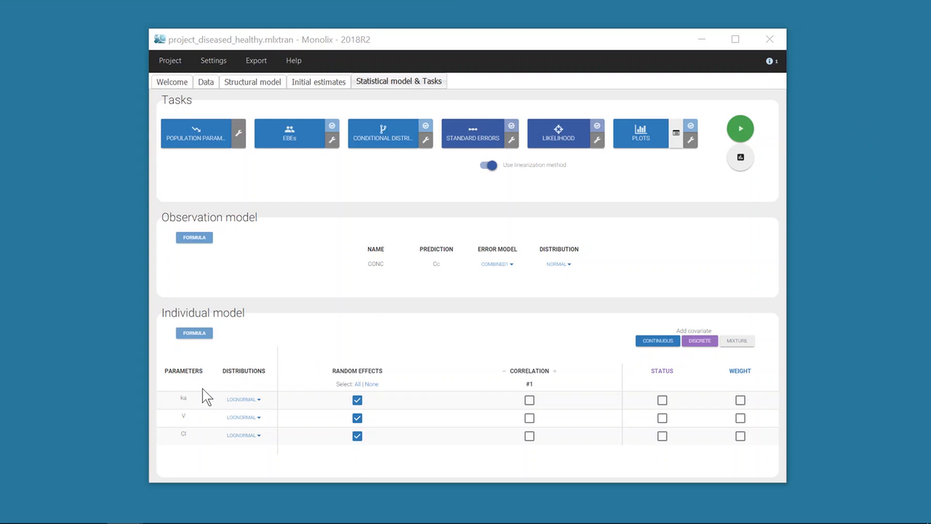
pyautogui.moveTo(205, 432)
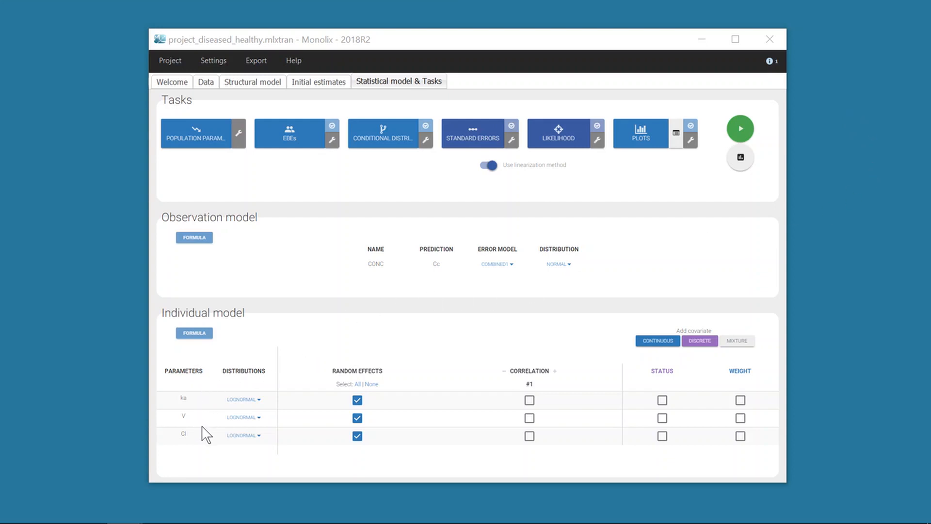
# Step: Reveal the log-transformed equations for ka, V and Cl with their random effects
pyautogui.click(194, 332)
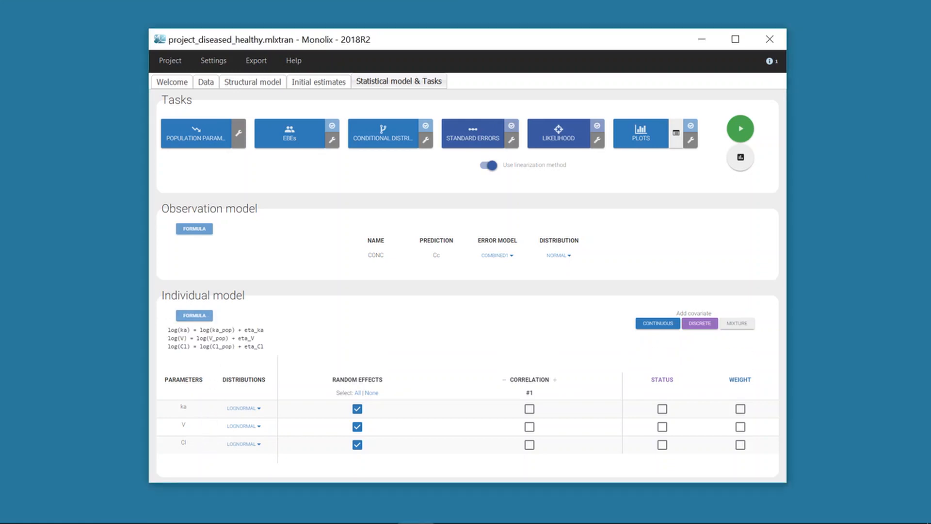
pyautogui.moveTo(313, 351)
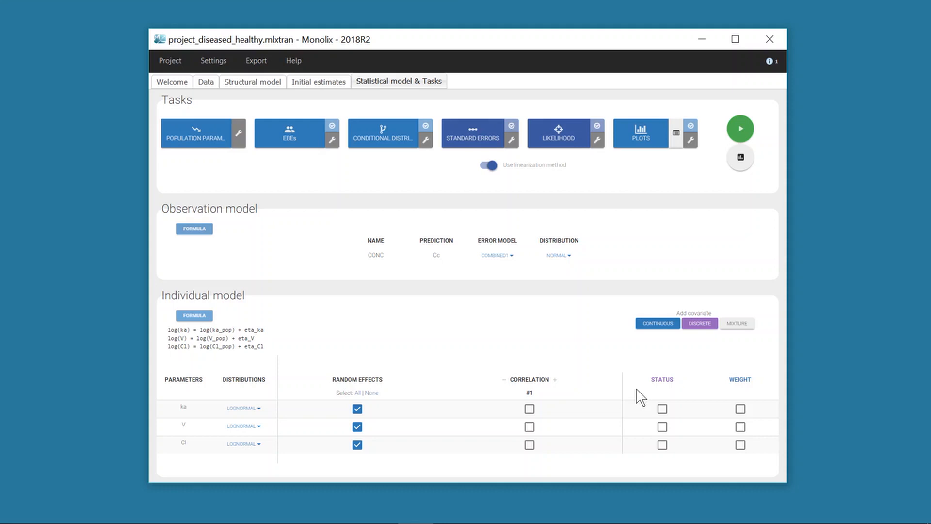
pyautogui.moveTo(665, 480)
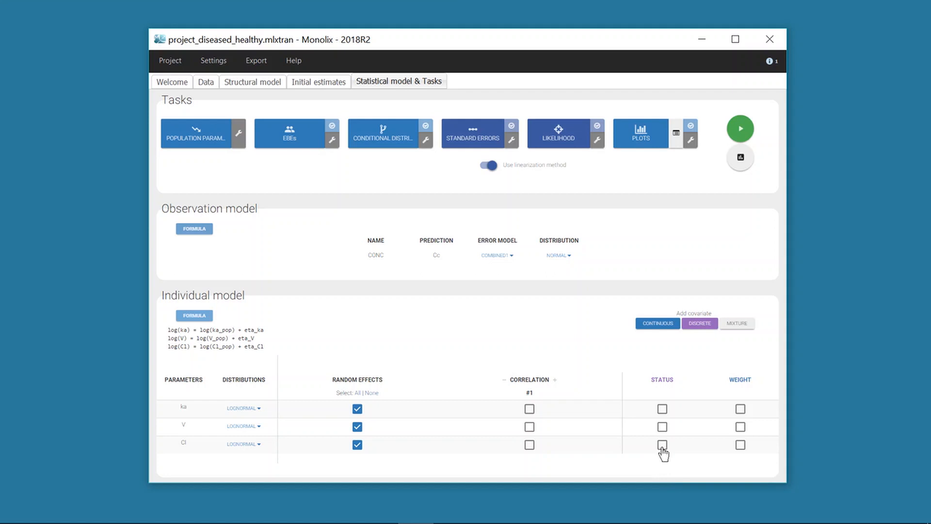
# Step: Tick STATUS on the Cl row, adding a beta_Cl_STATUS_Healthy term to the Cl equation
pyautogui.click(662, 446)
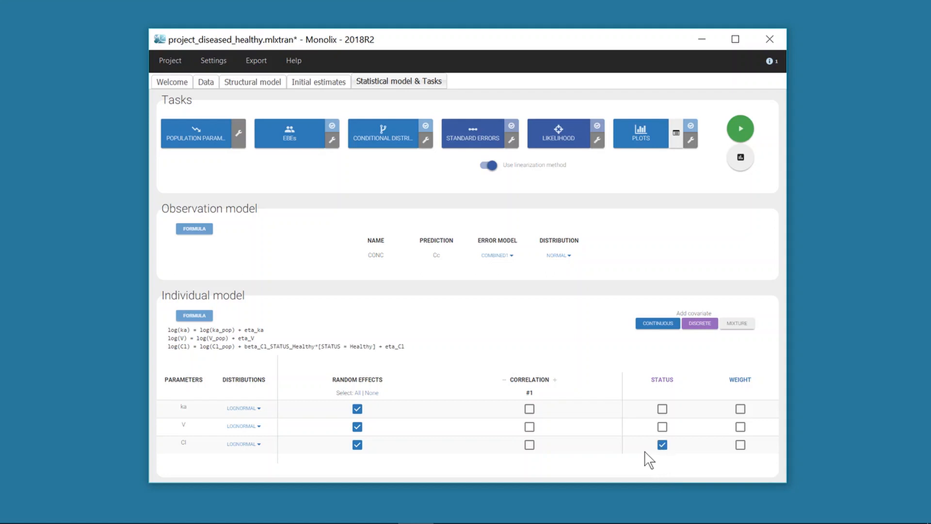
pyautogui.moveTo(397, 370)
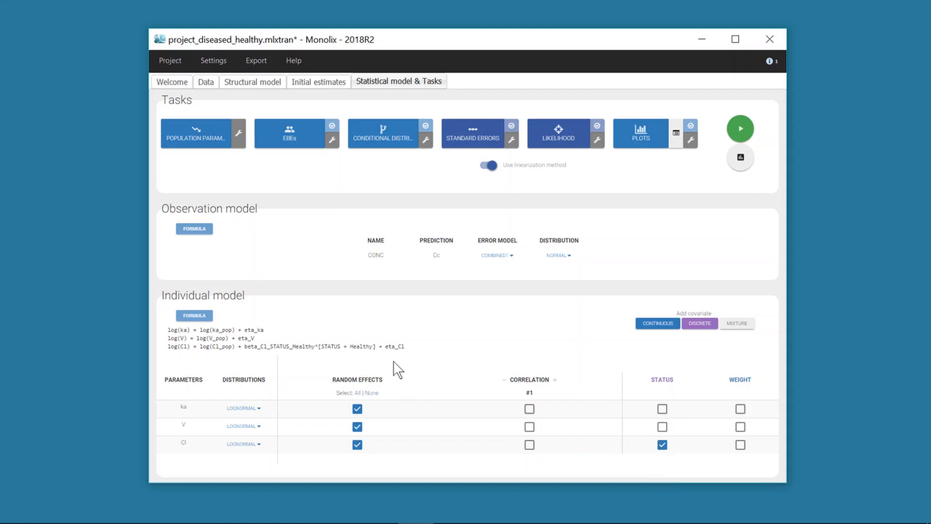
pyautogui.moveTo(255, 346); pyautogui.dragTo(383, 346)
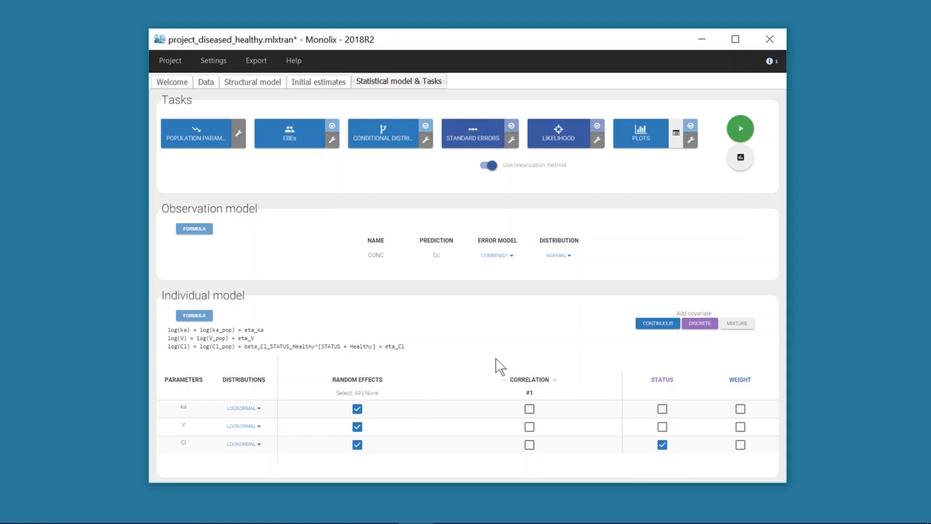
pyautogui.moveTo(427, 358)
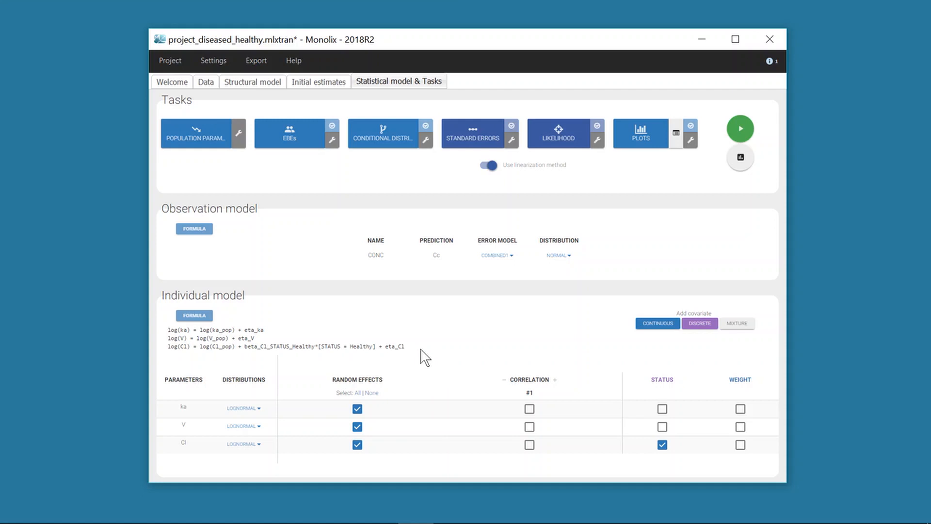
pyautogui.doubleClick(393, 347)
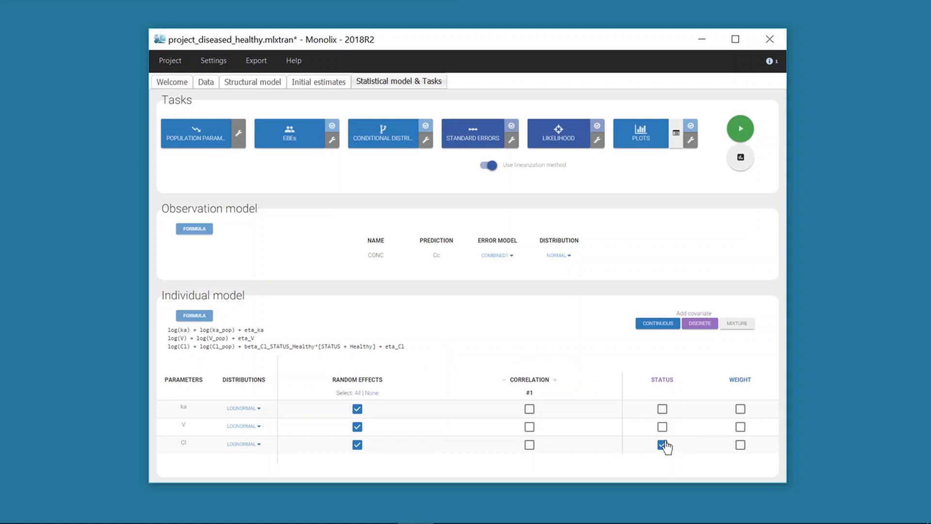
# Step: Untick STATUS on Cl so no parameter carries covariates
pyautogui.click(662, 445)
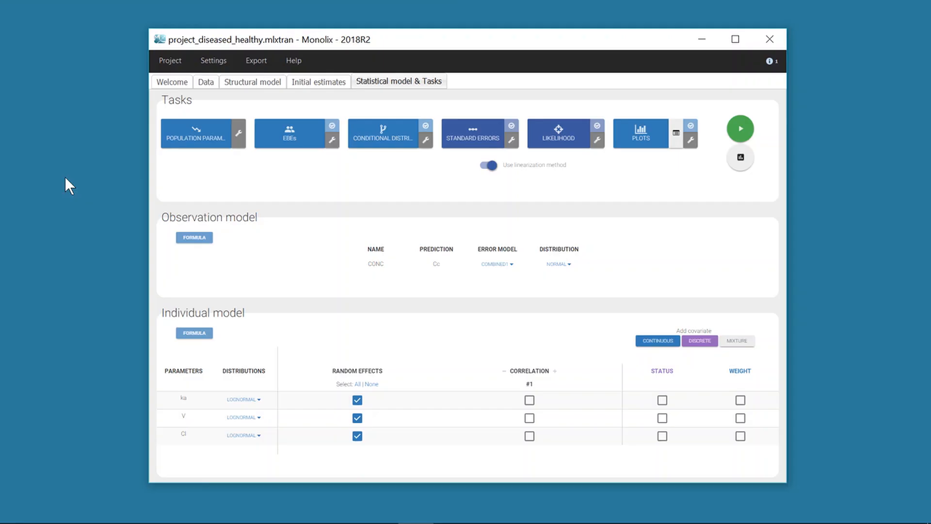
# Step: Show the dataset with ID, AMT, TIME, CONC, WEIGHT, STATUS and regSTATUS columns
pyautogui.click(206, 81)
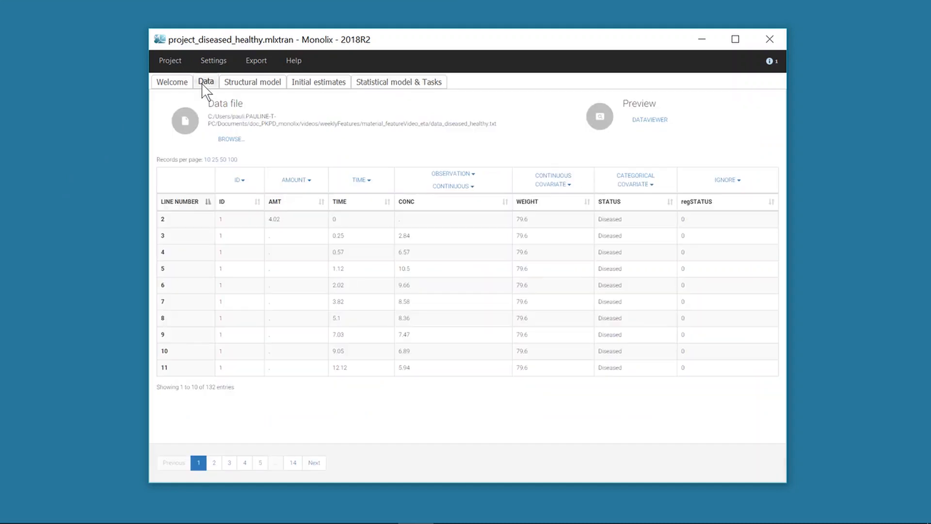
pyautogui.moveTo(740, 216)
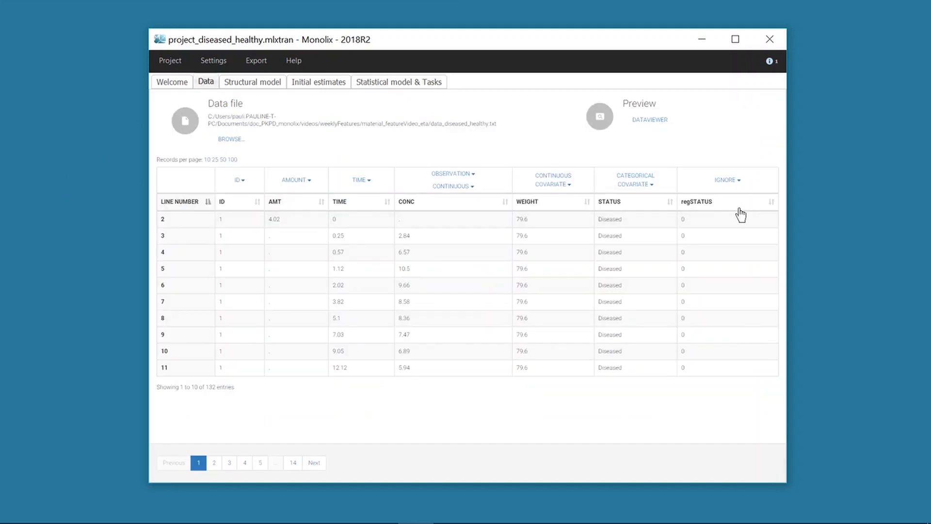
pyautogui.moveTo(640, 212)
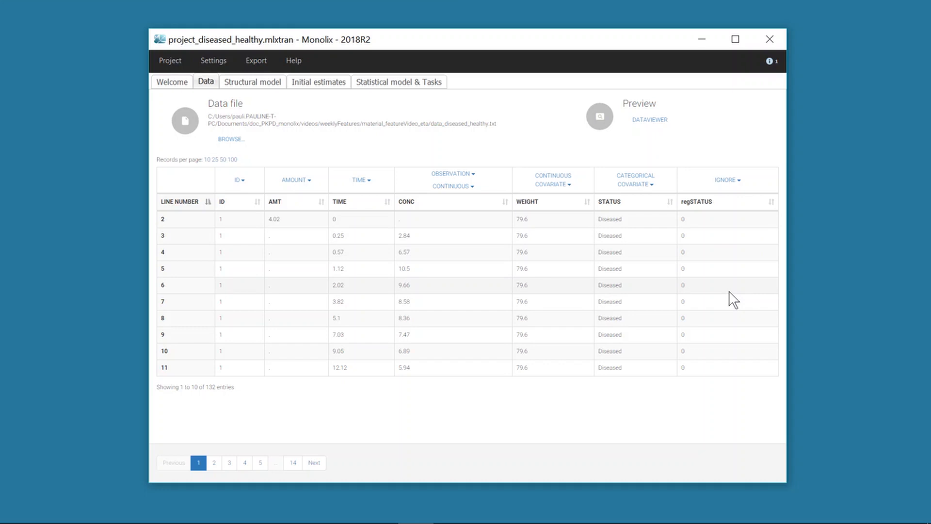
pyautogui.moveTo(733, 184)
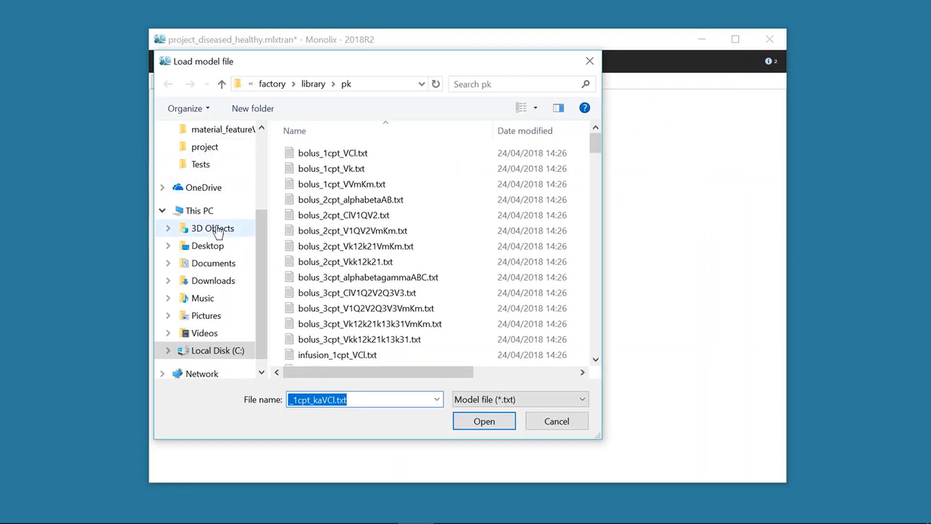
# Step: Load the custom model, drop Cl_pop's random effect, and make eta_Cl_Diseased and eta_Cl_Healthy NORMAL
pyautogui.click(483, 420)
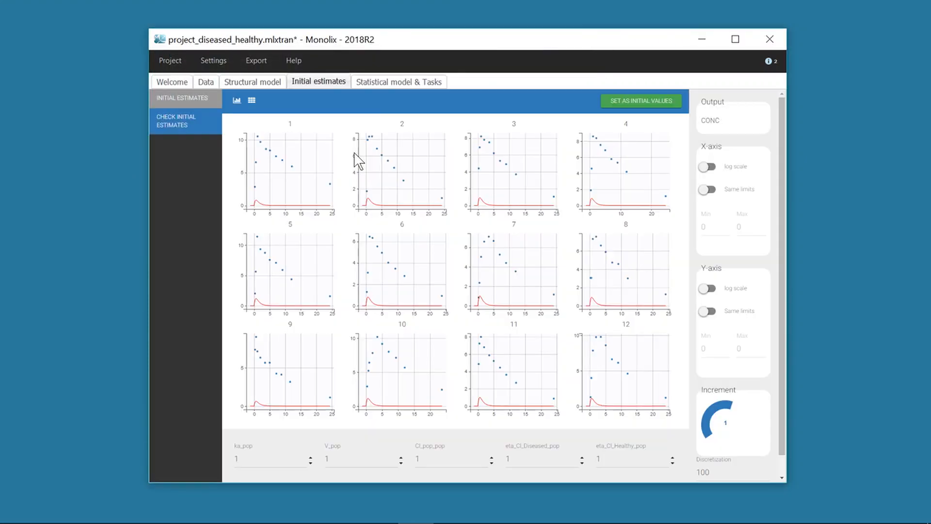
pyautogui.click(398, 81)
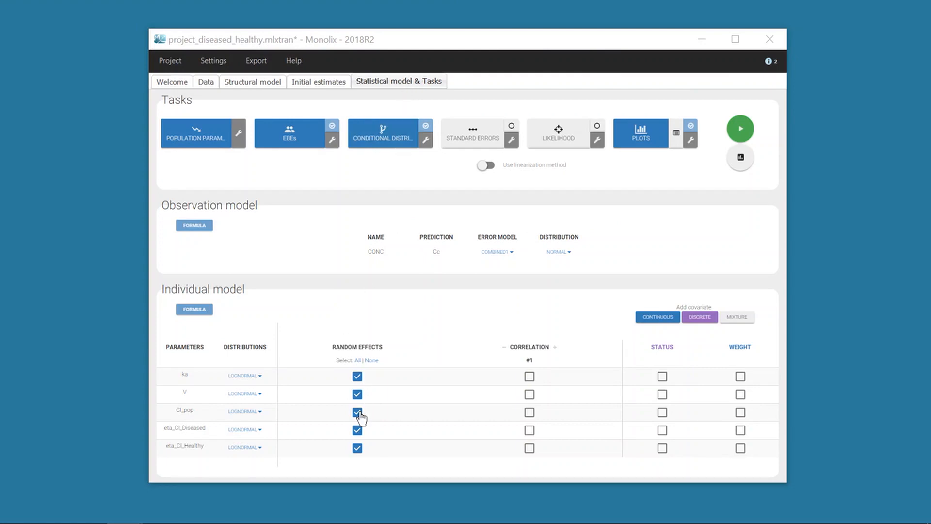
pyautogui.click(357, 412)
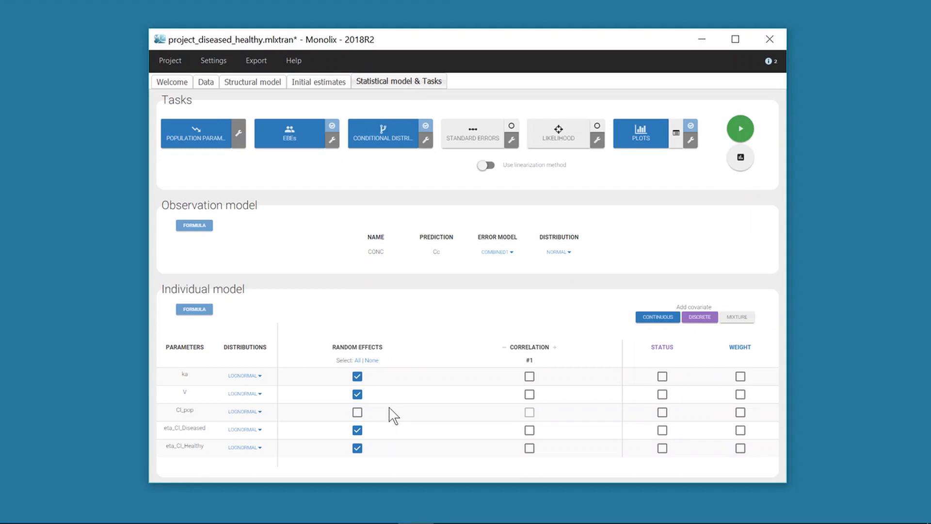
pyautogui.moveTo(326, 478)
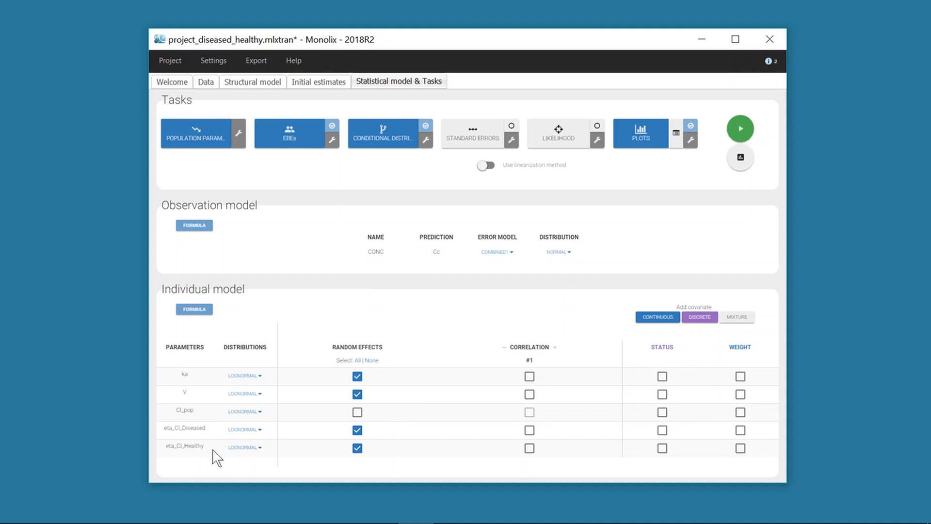
pyautogui.click(243, 430)
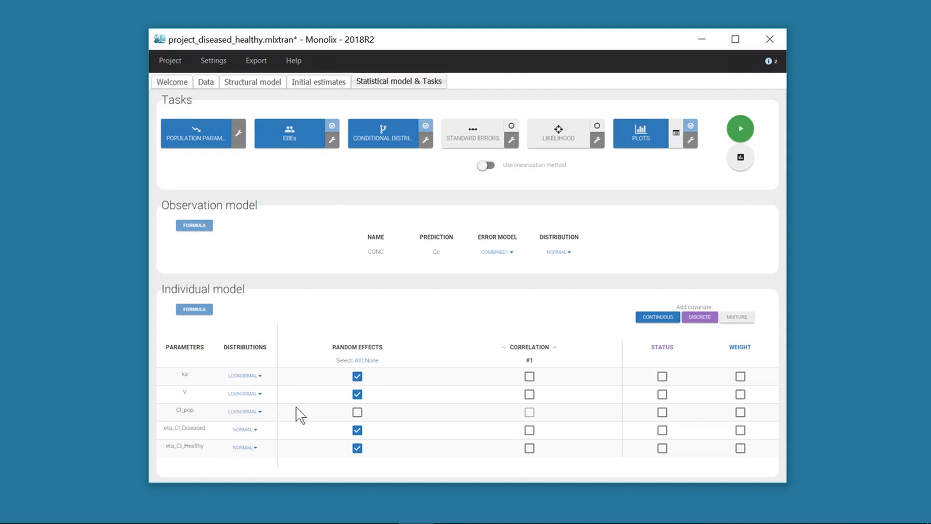
# Step: Initialize eta_Cl_Diseased_pop and eta_Cl_Healthy_pop at 0 and mark both Fixed
pyautogui.click(318, 81)
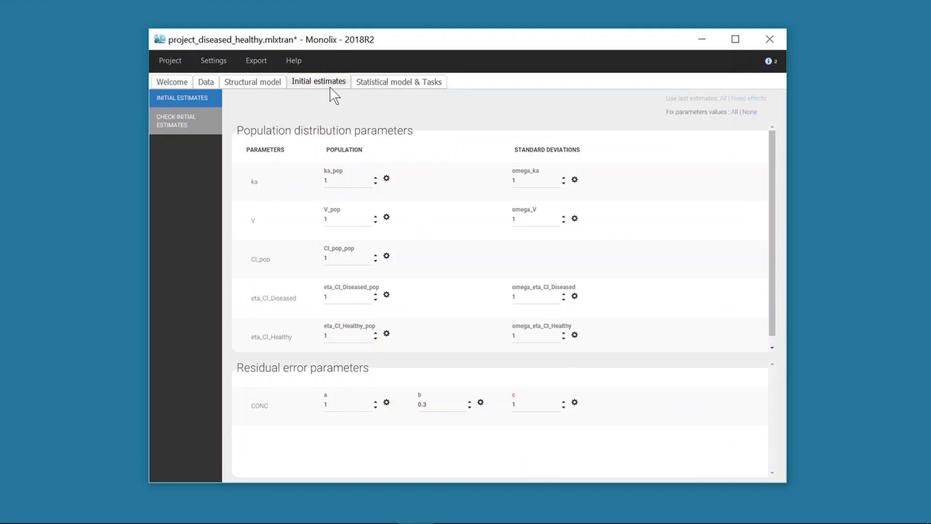
pyautogui.click(347, 297)
pyautogui.write('0')
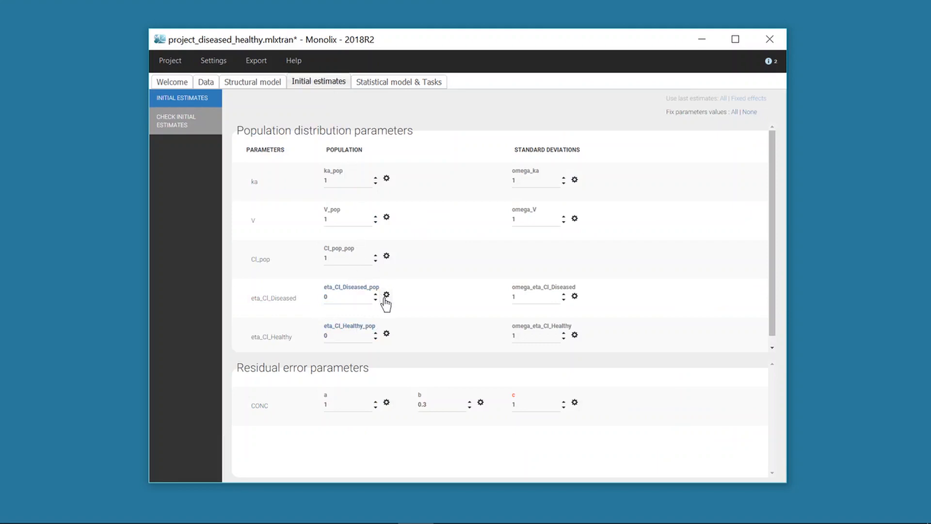
pyautogui.click(387, 297)
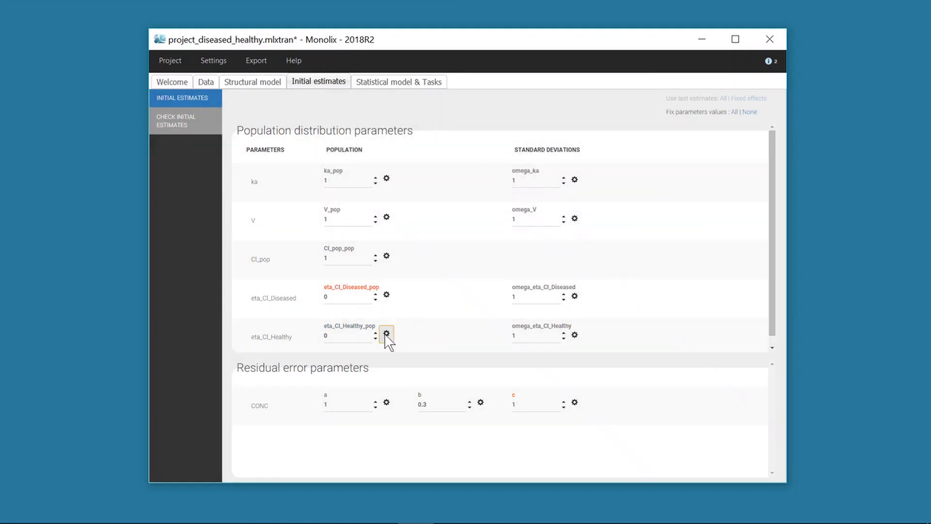
pyautogui.click(386, 332)
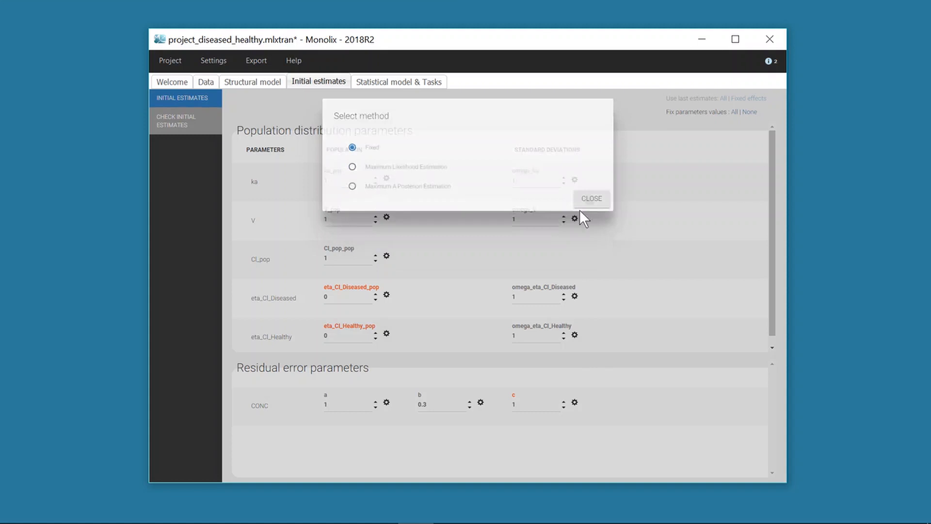
pyautogui.click(591, 197)
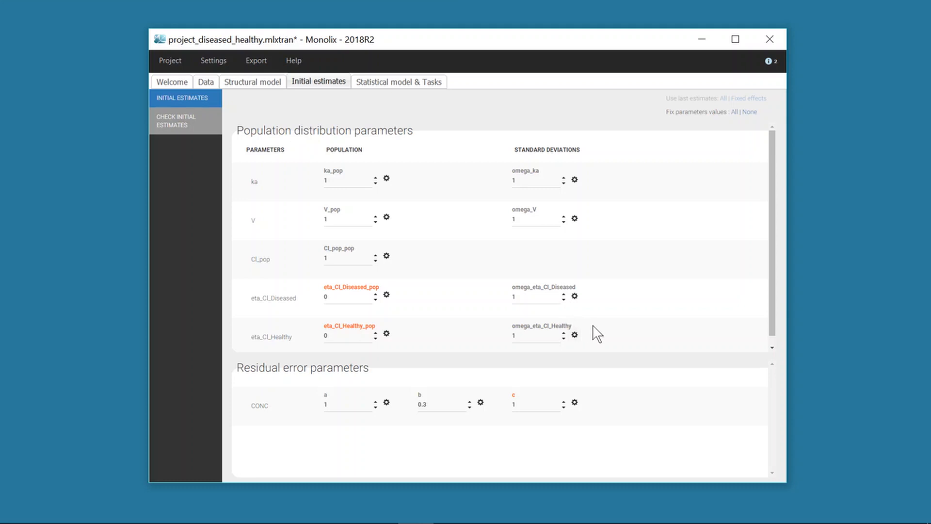
pyautogui.moveTo(616, 332)
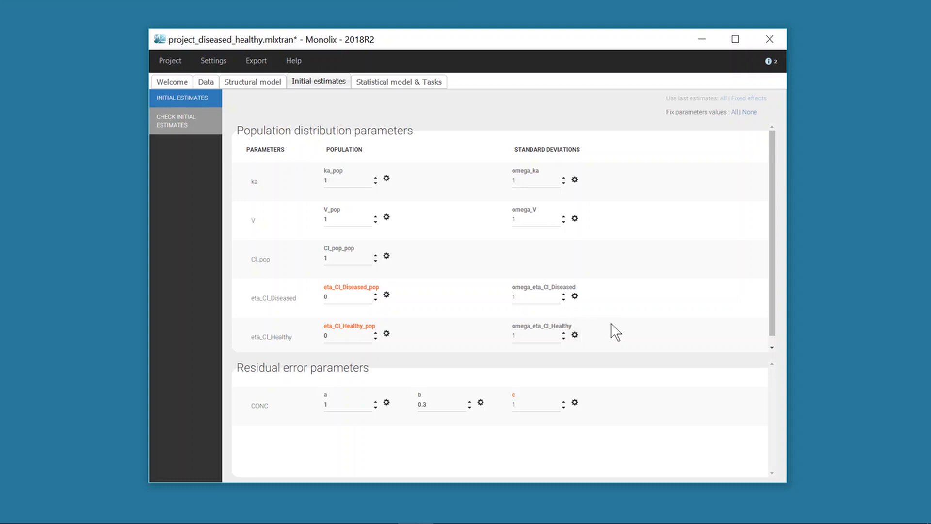
pyautogui.moveTo(616, 306)
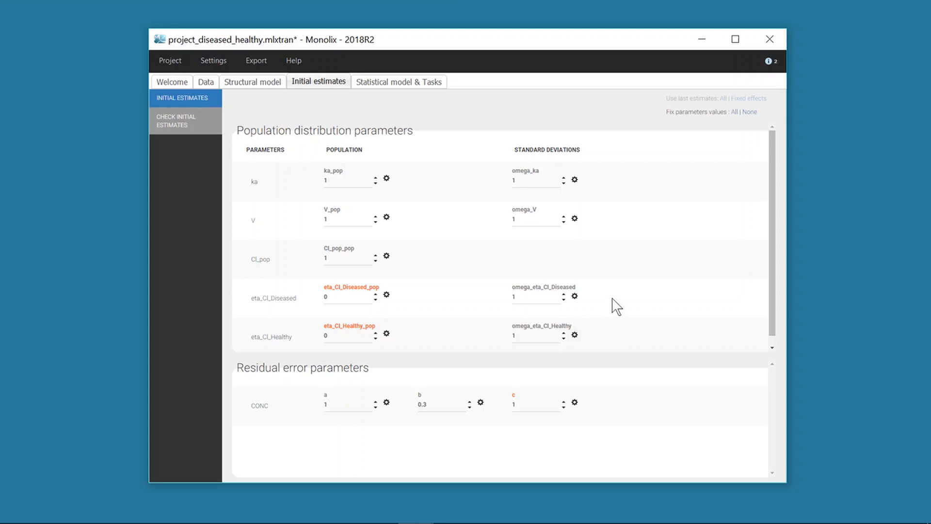
# Step: Go back to the statistical model showing both eta_Cl parameters with normal random effects
pyautogui.click(399, 81)
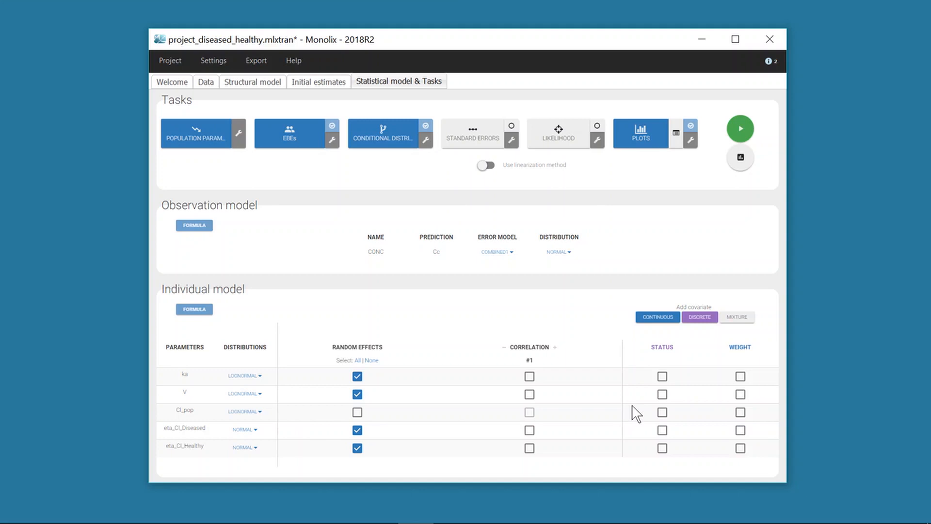
pyautogui.moveTo(644, 417)
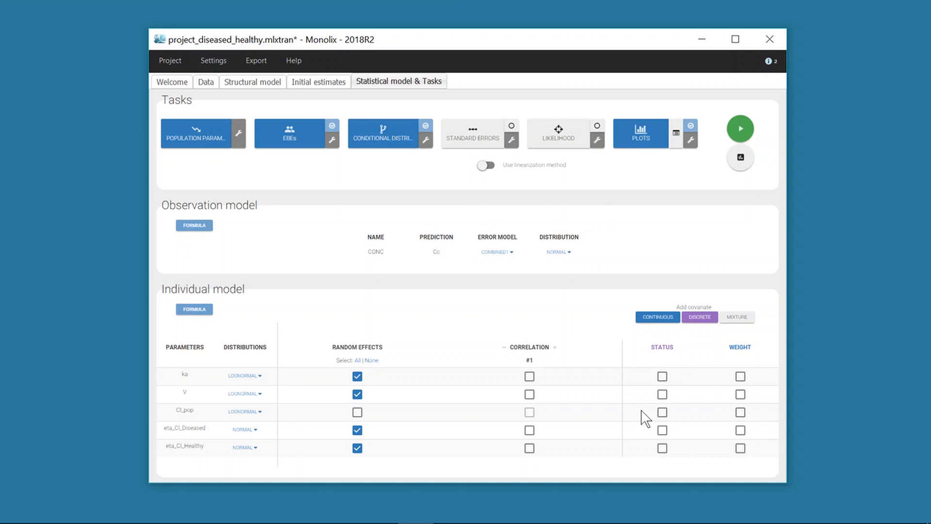